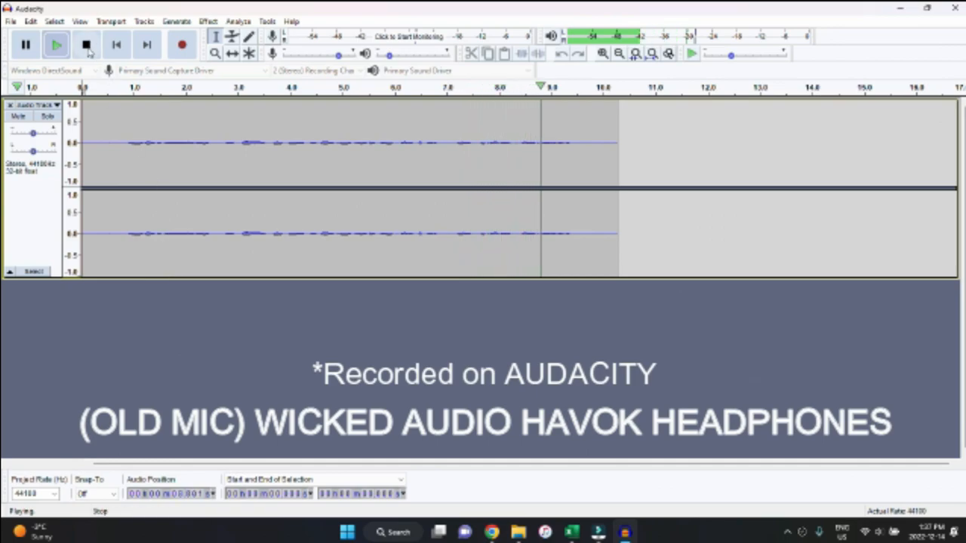
Step: Stop the old-mic playback and record a new take into a fresh stereo track
{"action": "left_click", "coordinate": [182, 45]}
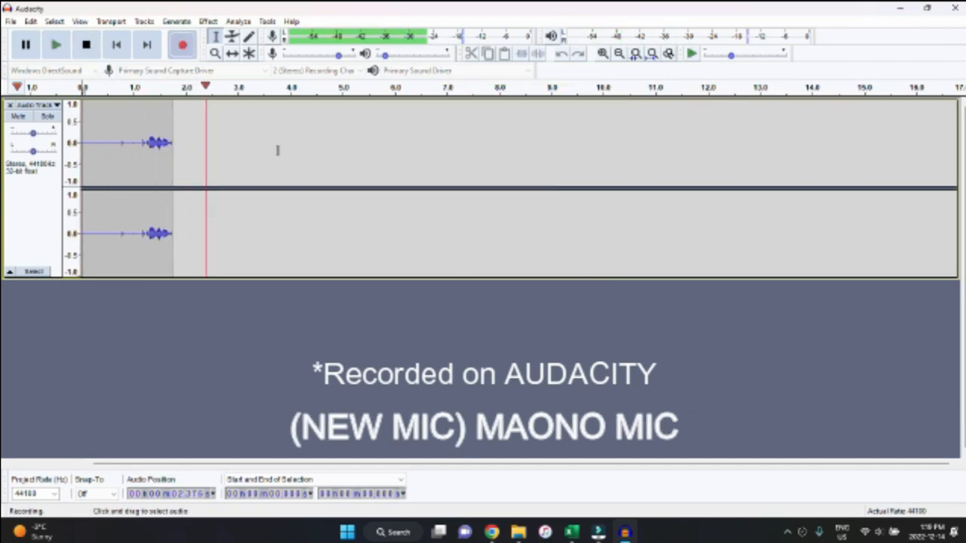